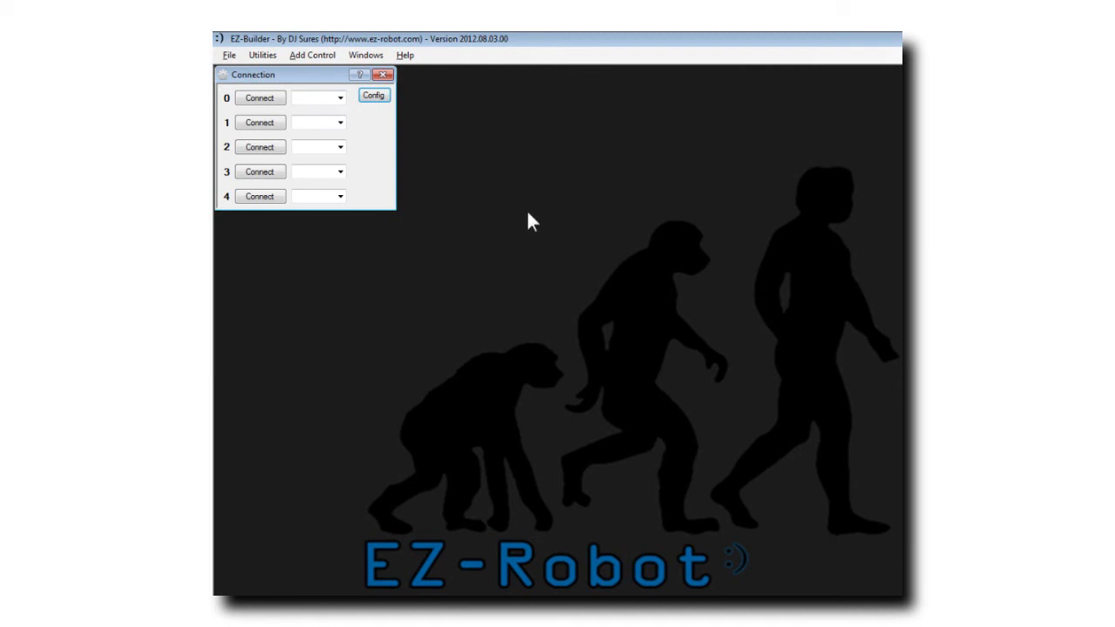
- Load the 'Example - Script - Autoconnect' project from the bundled examples
{"action": "left_click", "coordinate": [258, 186]}
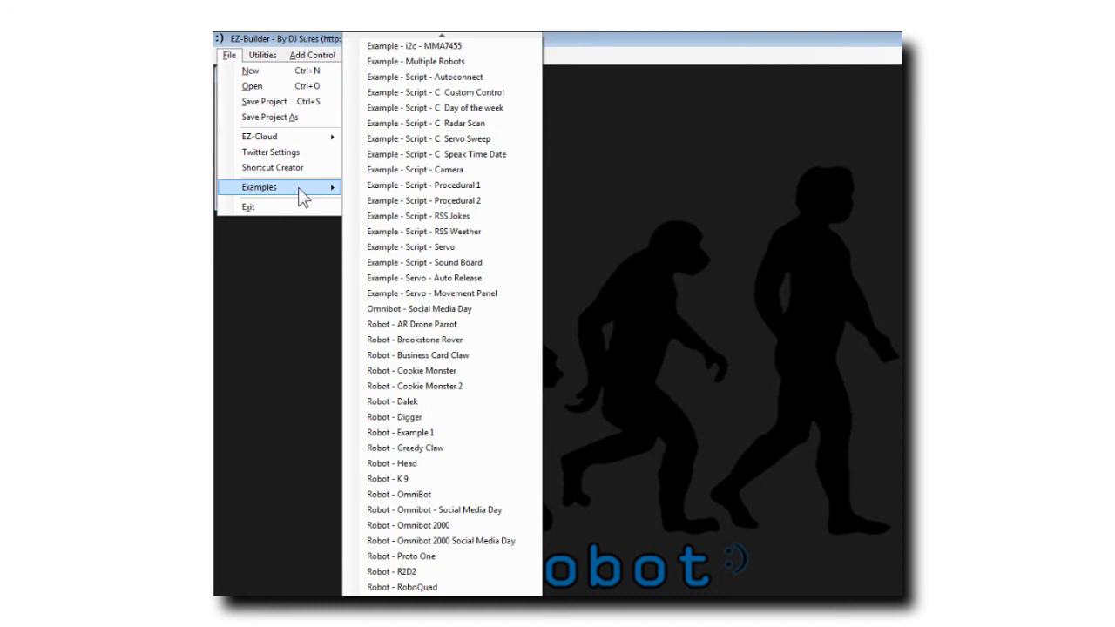
{"action": "mouse_move", "coordinate": [421, 77]}
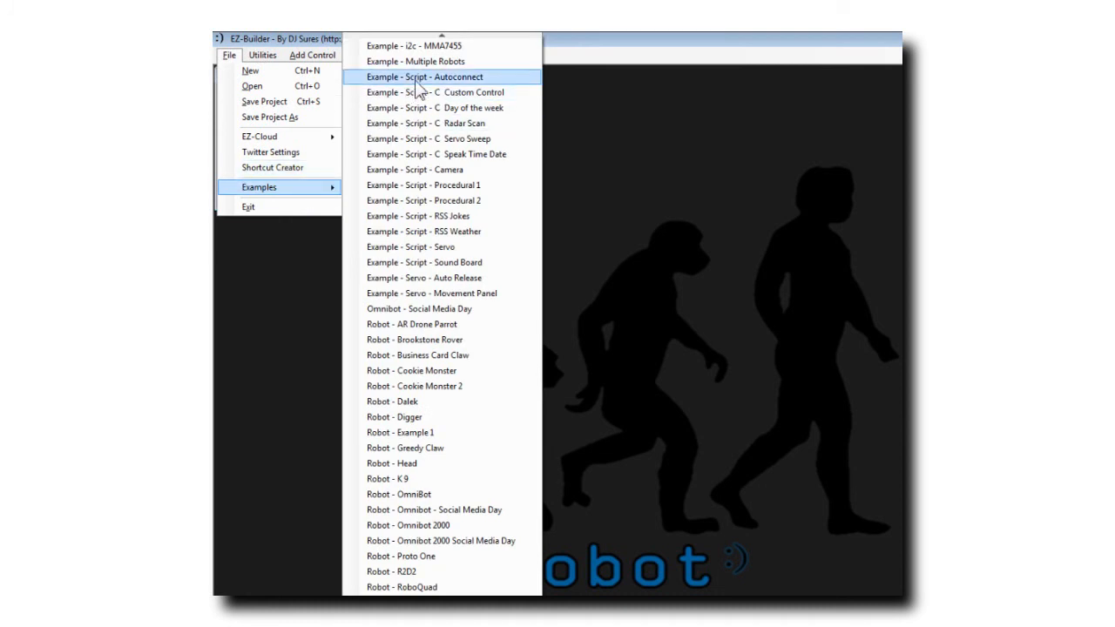
{"action": "left_click", "coordinate": [422, 77]}
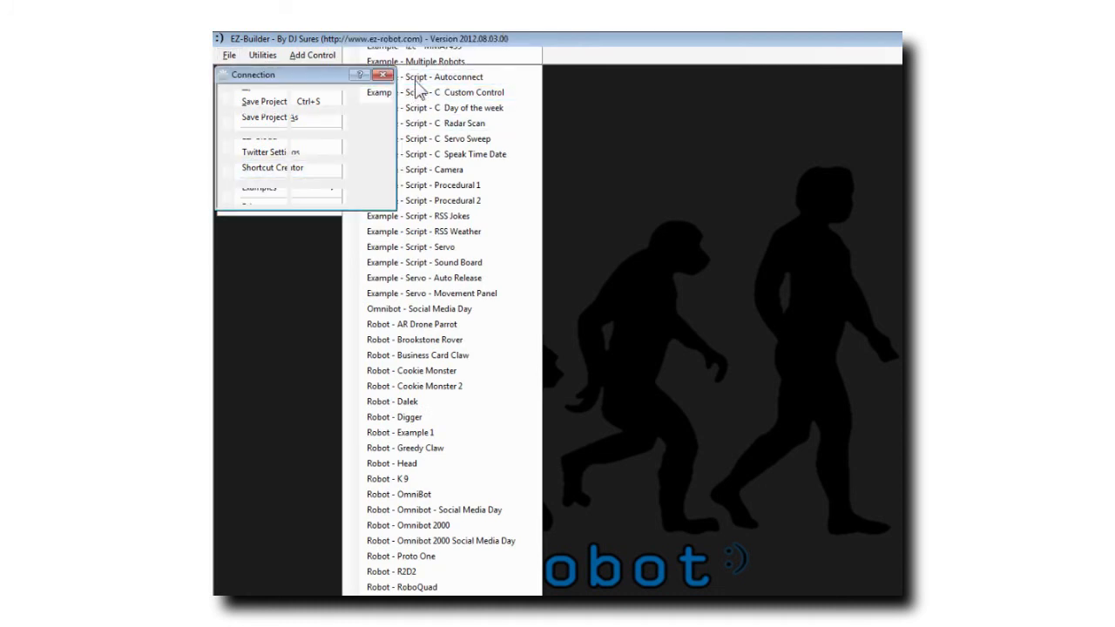
{"action": "left_click", "coordinate": [439, 77]}
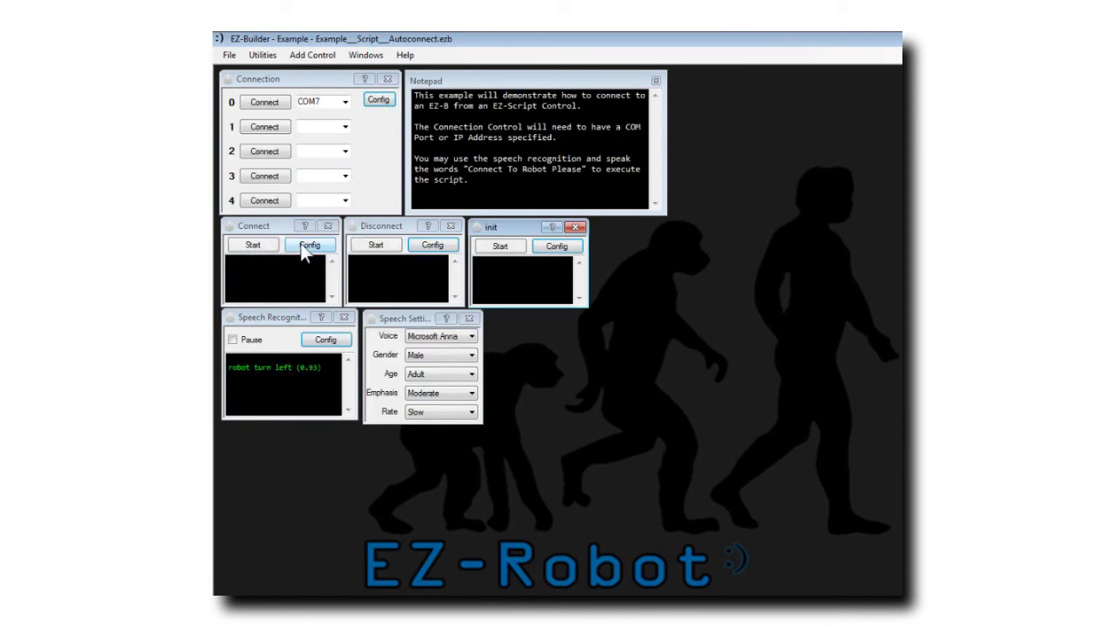
{"action": "left_click", "coordinate": [310, 244]}
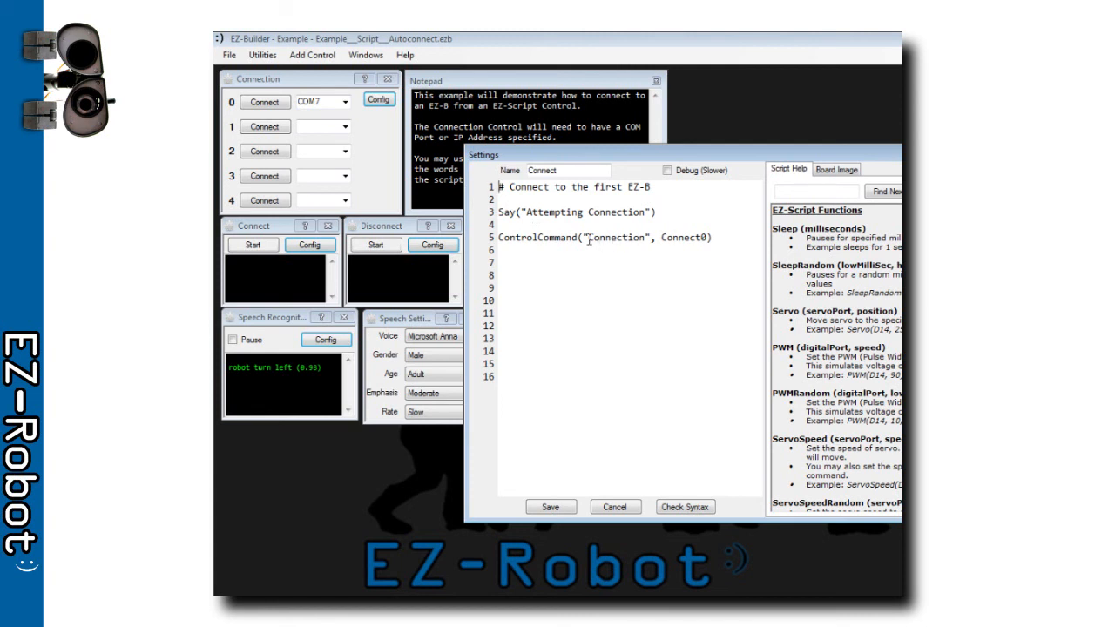
{"action": "double_click", "coordinate": [617, 237]}
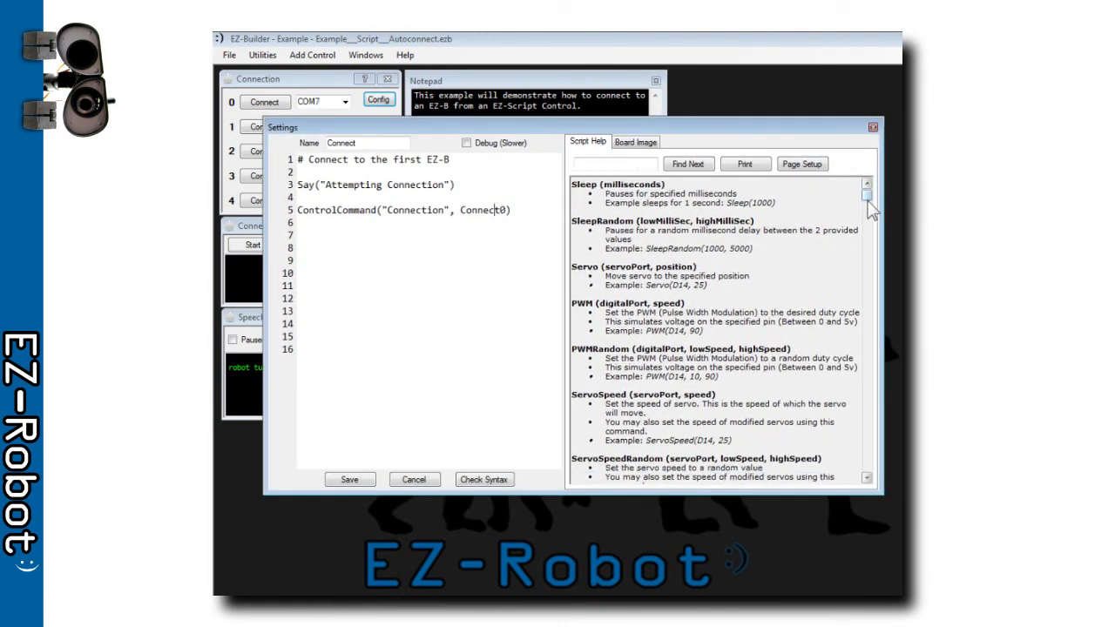
{"action": "scroll", "scroll_direction": "down", "scroll_amount": 3}
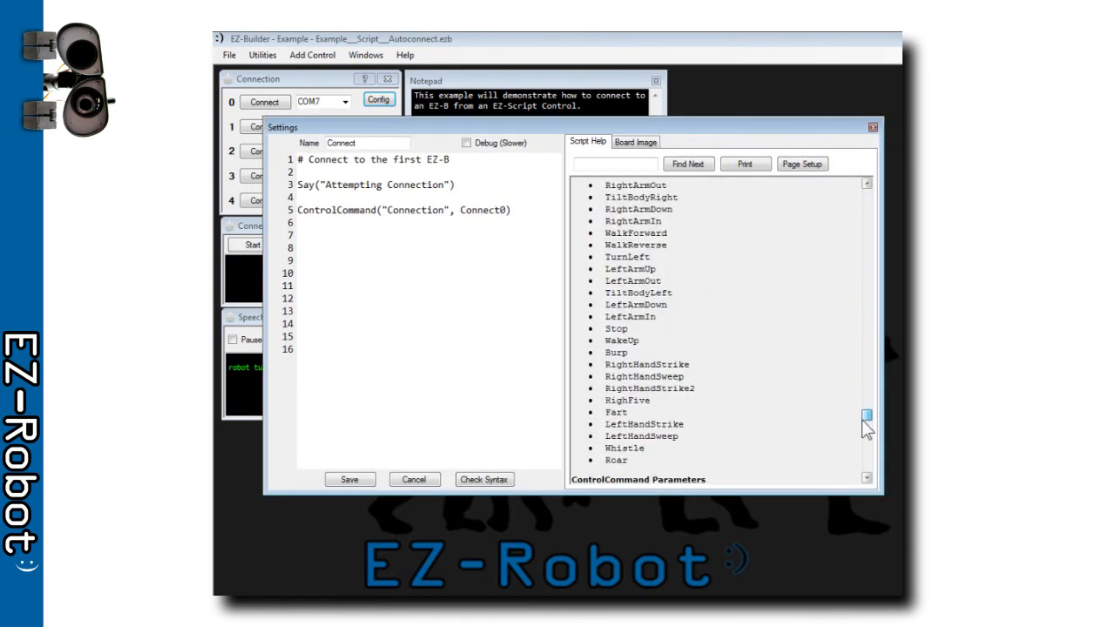
{"action": "scroll", "scroll_direction": "down", "scroll_amount": 3}
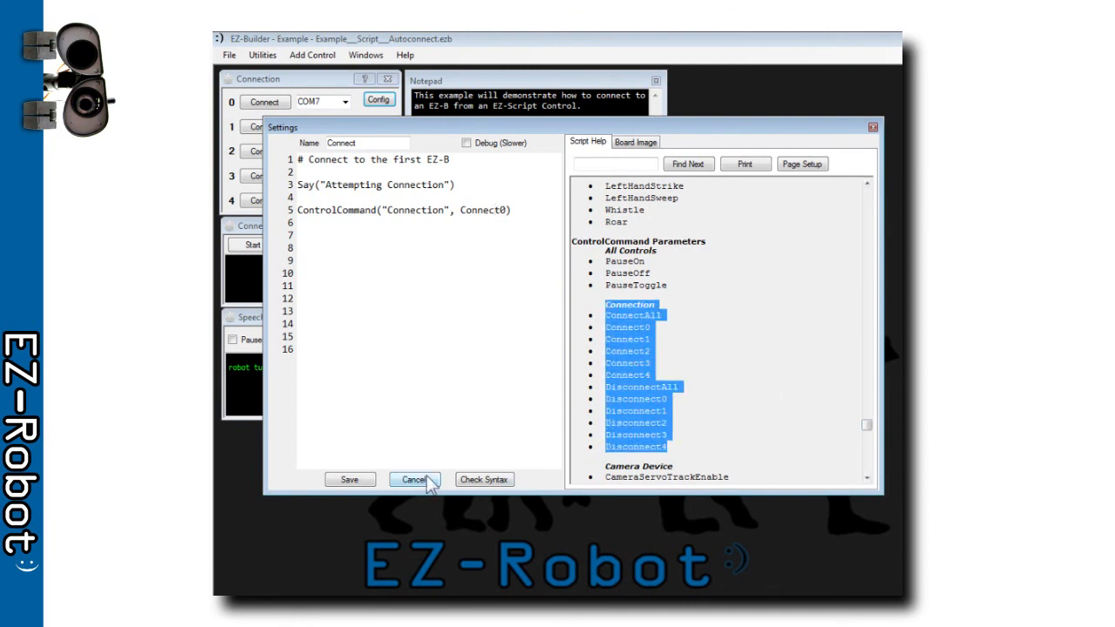
{"action": "left_click", "coordinate": [413, 480]}
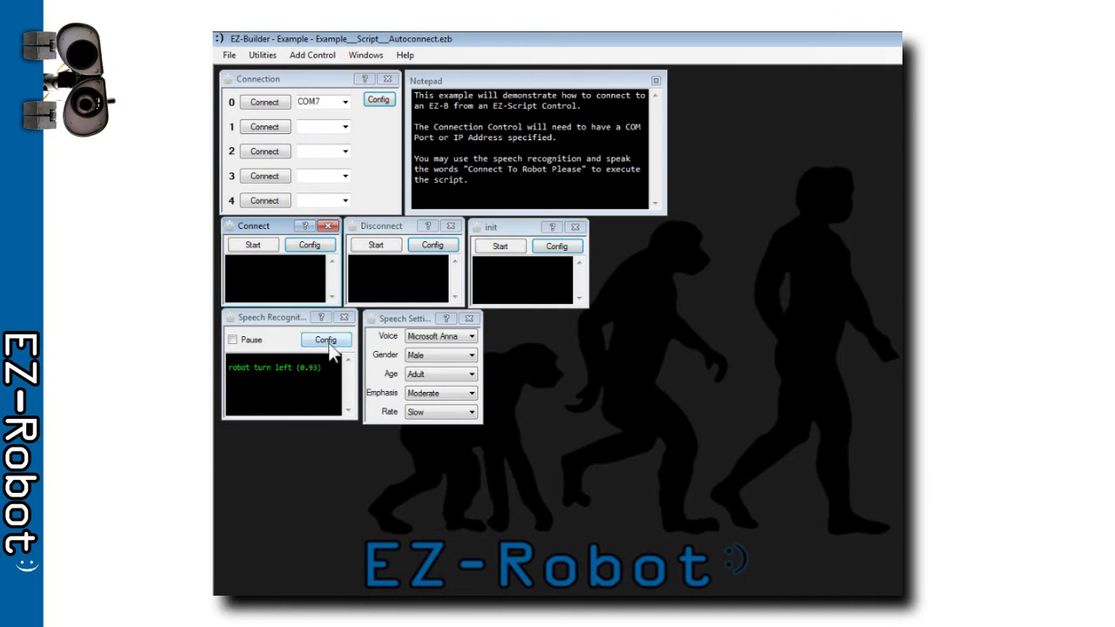
{"action": "left_click", "coordinate": [327, 340]}
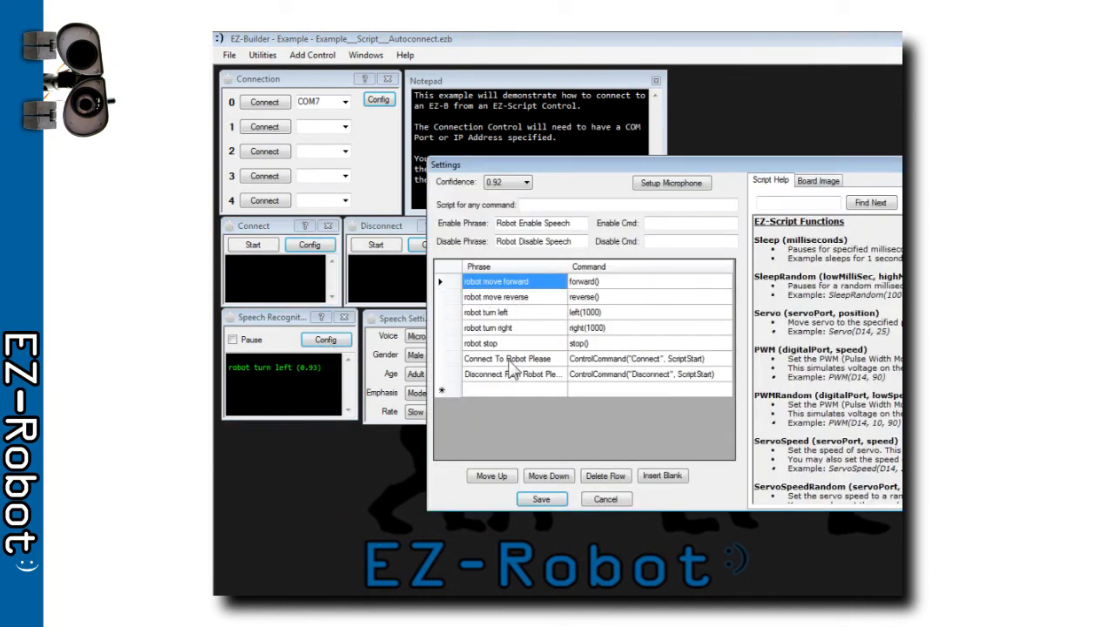
{"action": "left_click", "coordinate": [509, 359]}
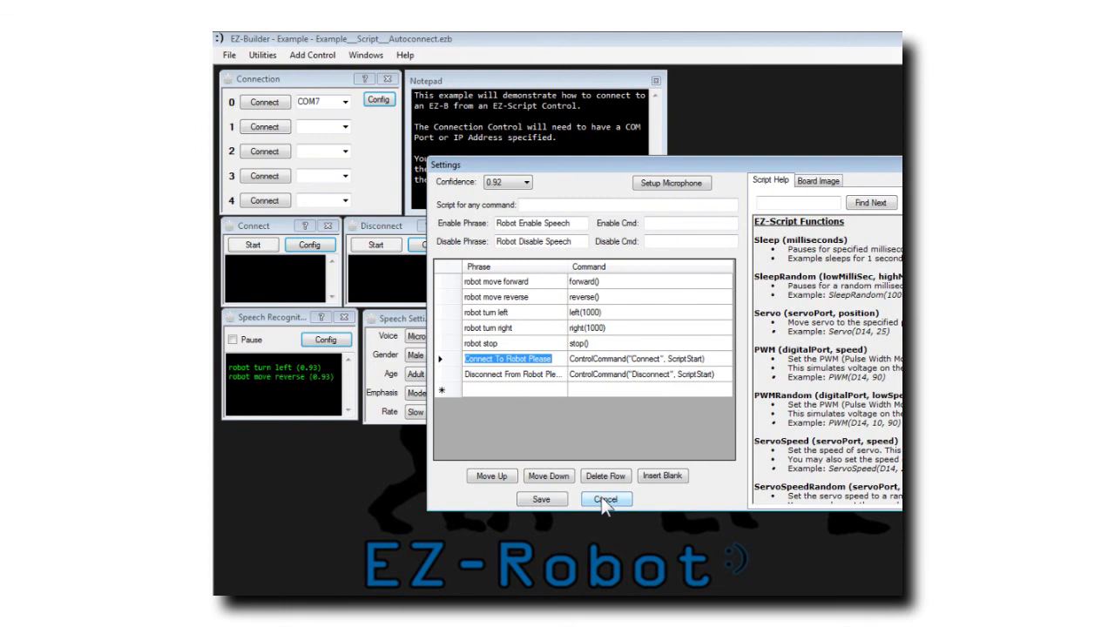
{"action": "left_click", "coordinate": [607, 498]}
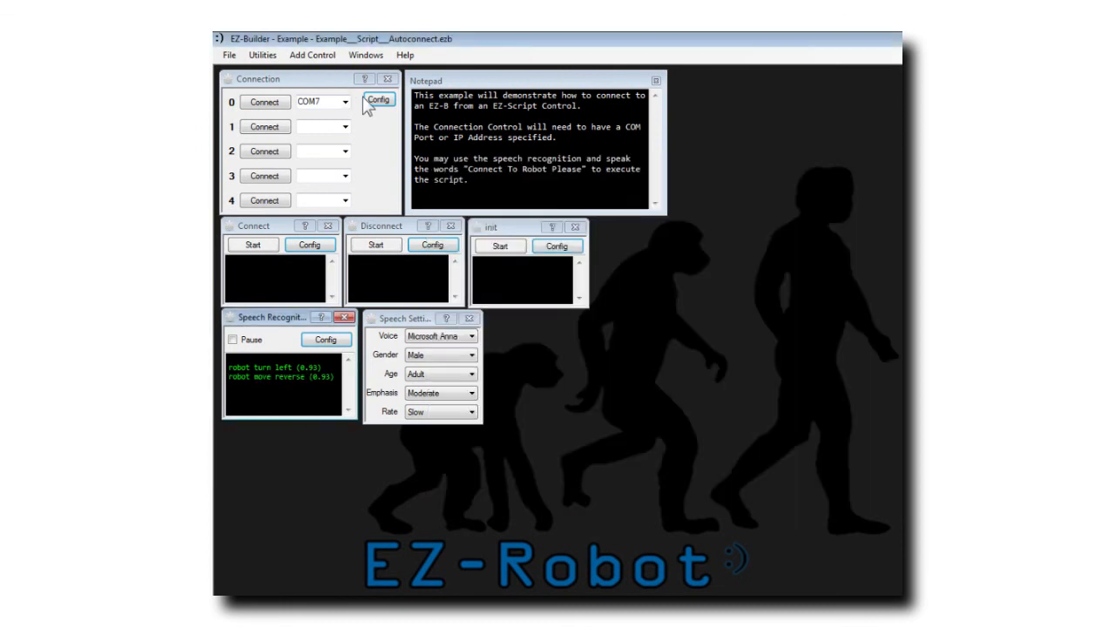
{"action": "left_click", "coordinate": [380, 100]}
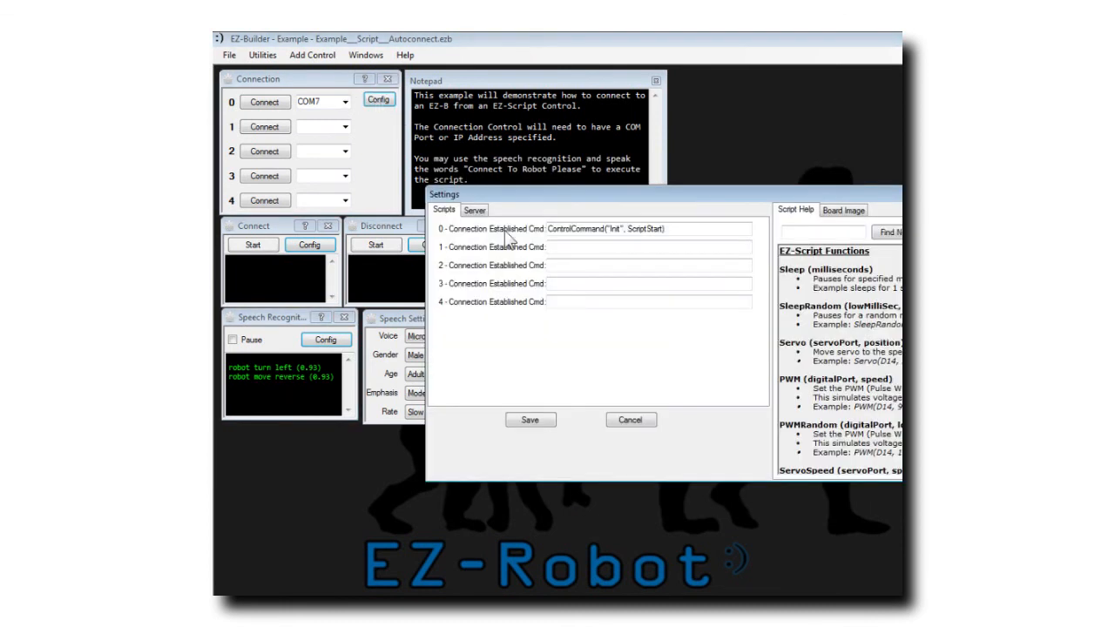
{"action": "double_click", "coordinate": [618, 229]}
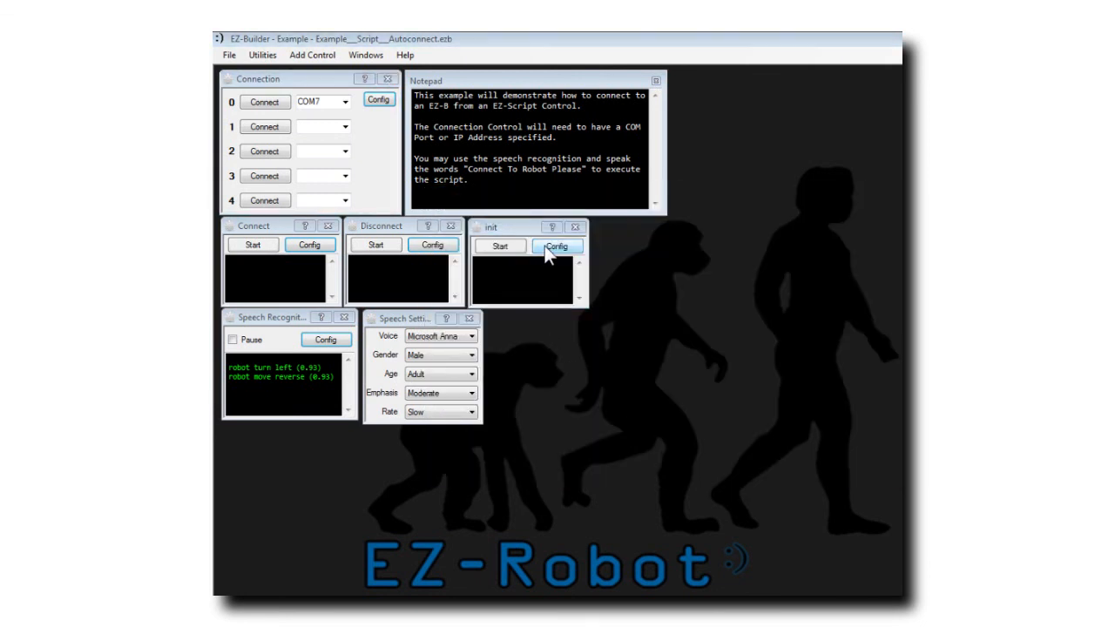
- View the init script that announces 'Connection Established' after connecting
{"action": "left_click", "coordinate": [558, 246]}
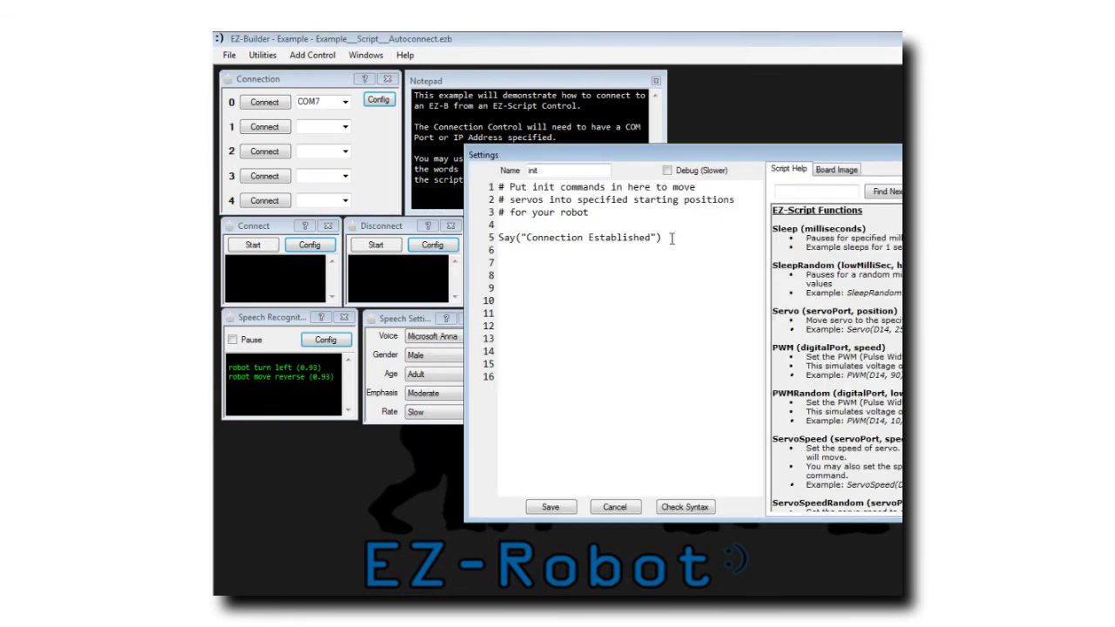
{"action": "double_click", "coordinate": [589, 237]}
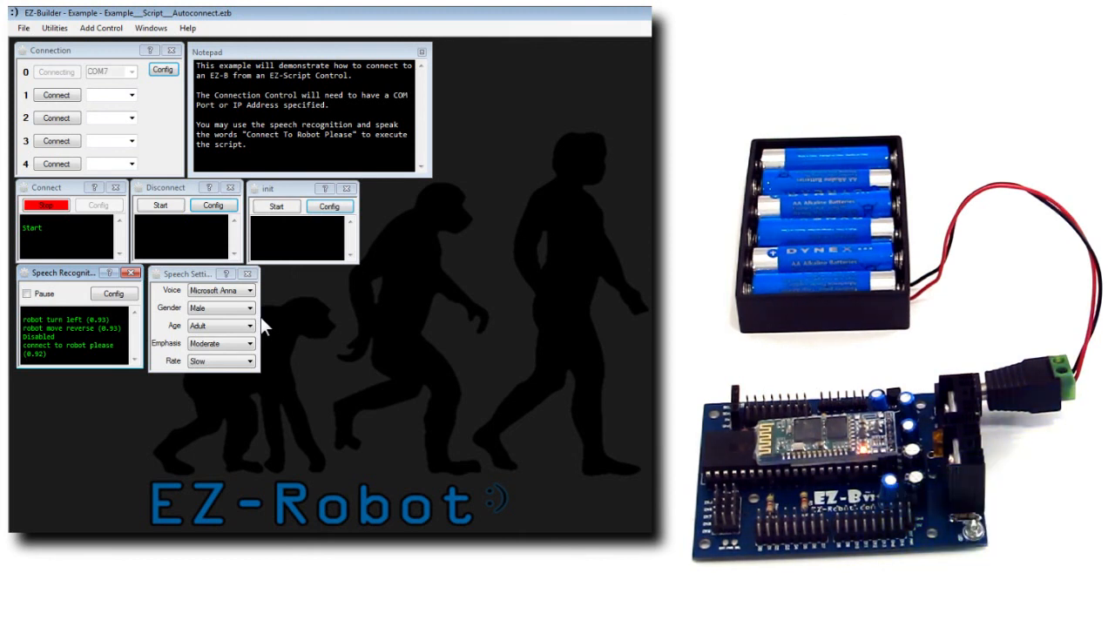
- Connect then disconnect the board with the spoken 'Connect To Robot Please' and 'Disconnect From Robot Please' phrases
{"action": "left_click", "coordinate": [56, 71]}
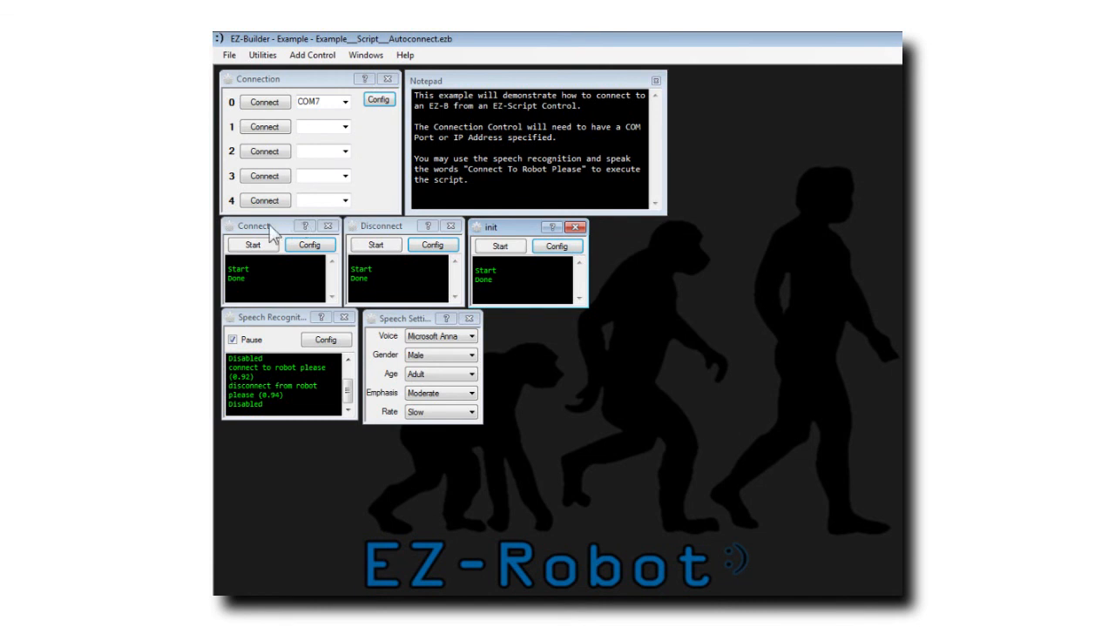
- Bring up the EZ-Load Creator shortcut wizard from the File menu
{"action": "left_click", "coordinate": [230, 54]}
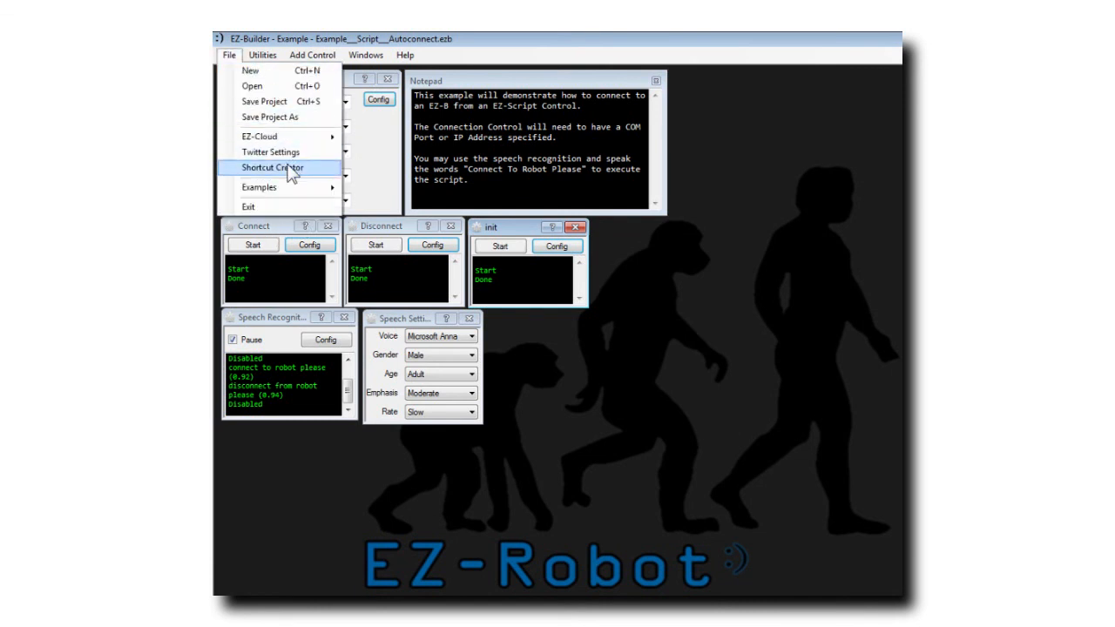
{"action": "left_click", "coordinate": [272, 167]}
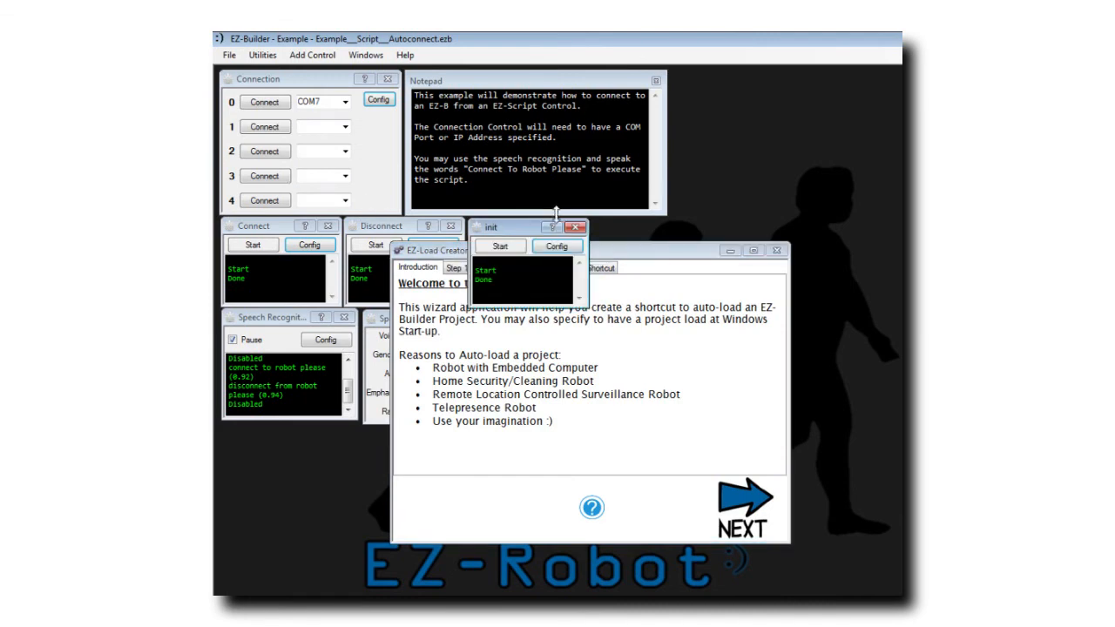